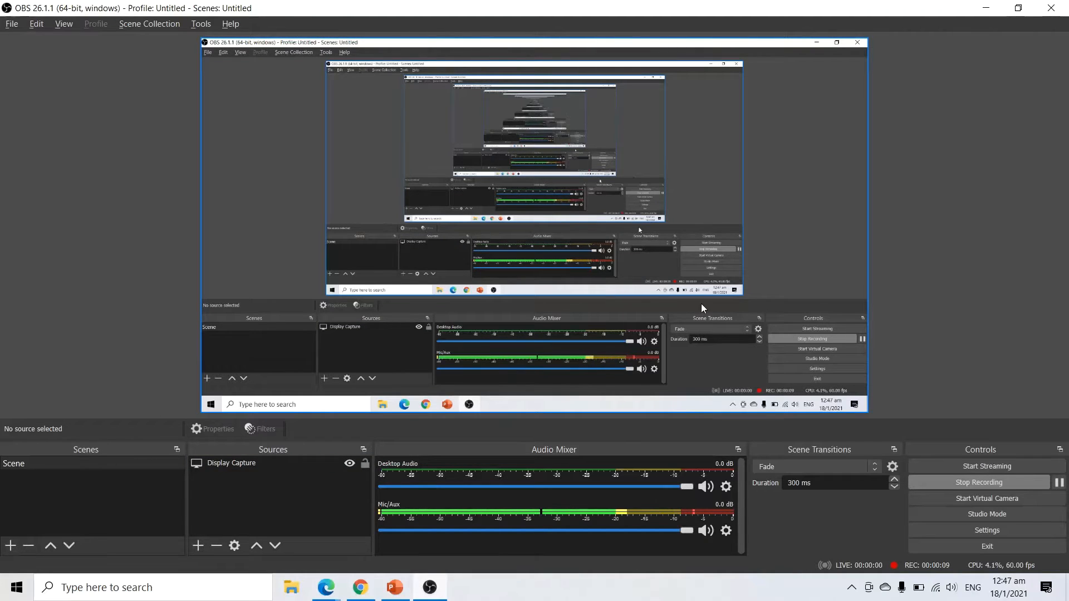
pyautogui.moveTo(607, 290)
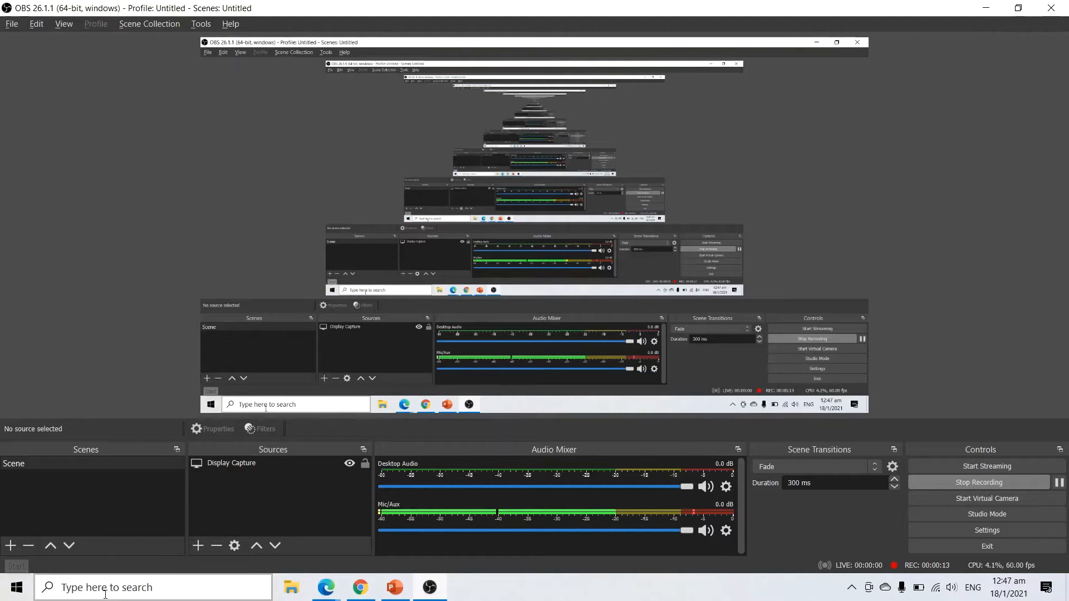
# Search for "graphics settings" and open the Windows Graphics settings page.
pyautogui.write('g')
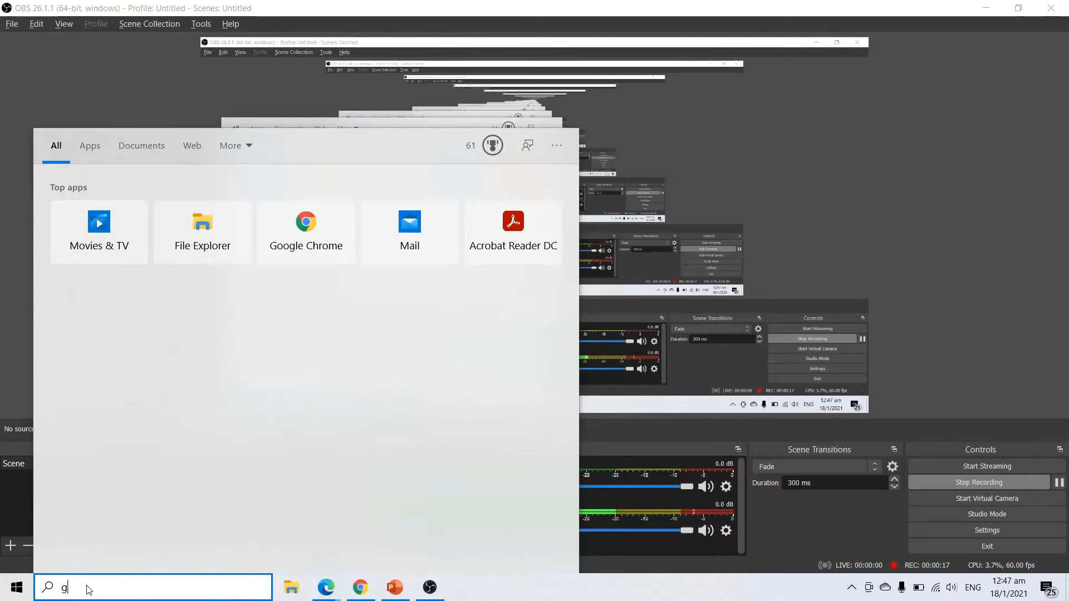
pyautogui.write('raphics settings')
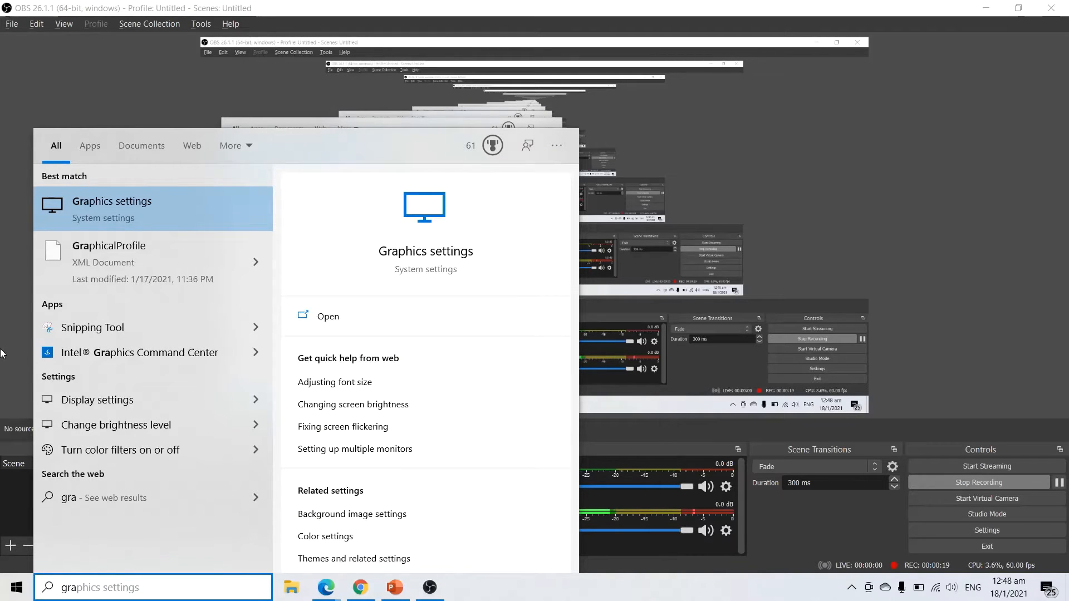
pyautogui.click(328, 315)
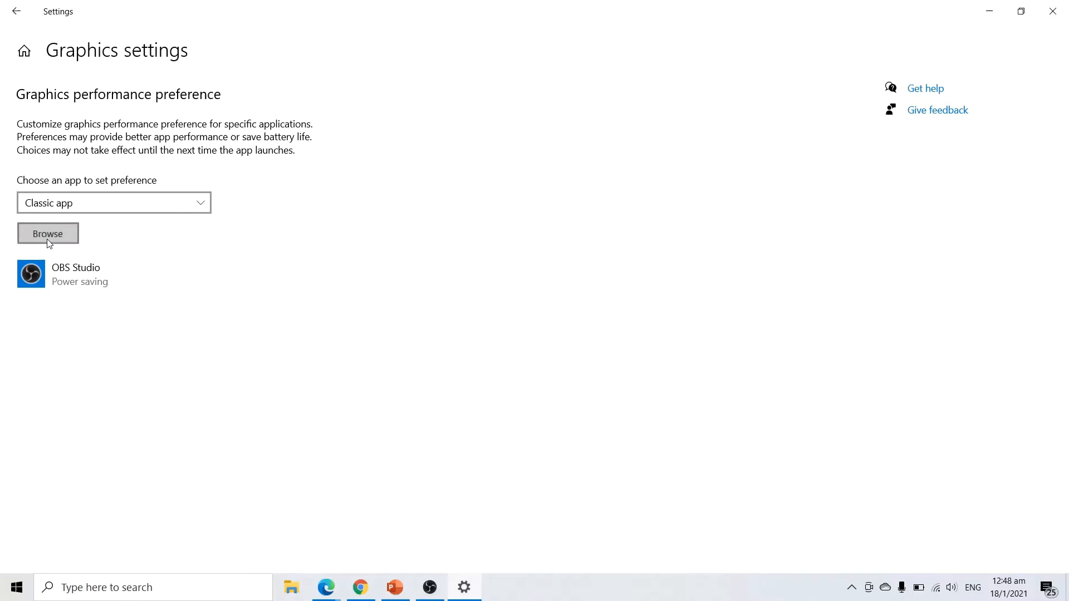
# Browse for an app but cancel, then view OBS Studio's graphics preference options.
pyautogui.click(48, 233)
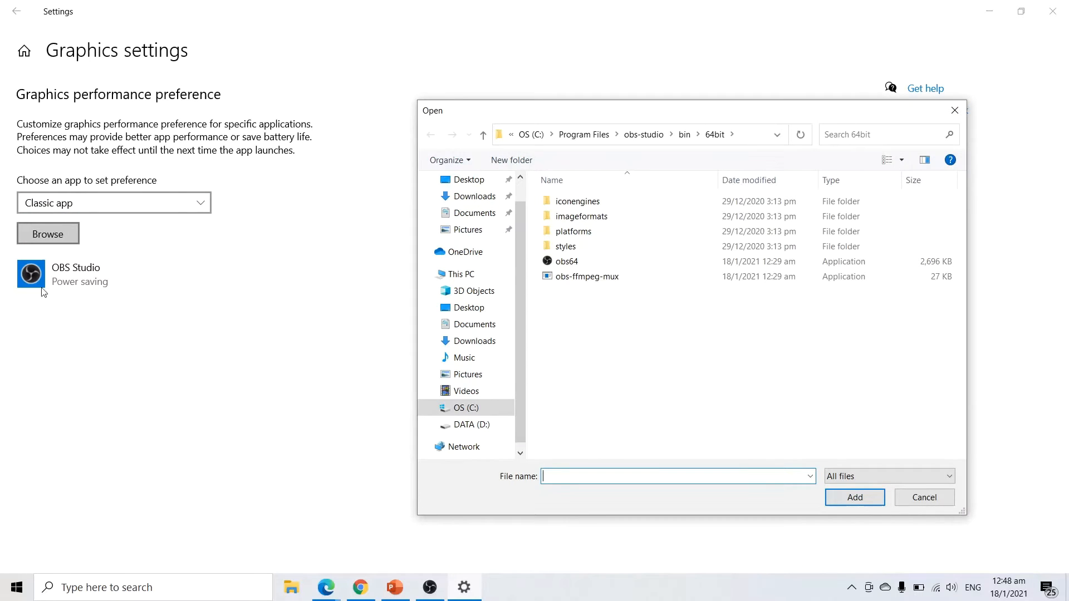
pyautogui.moveTo(75, 228)
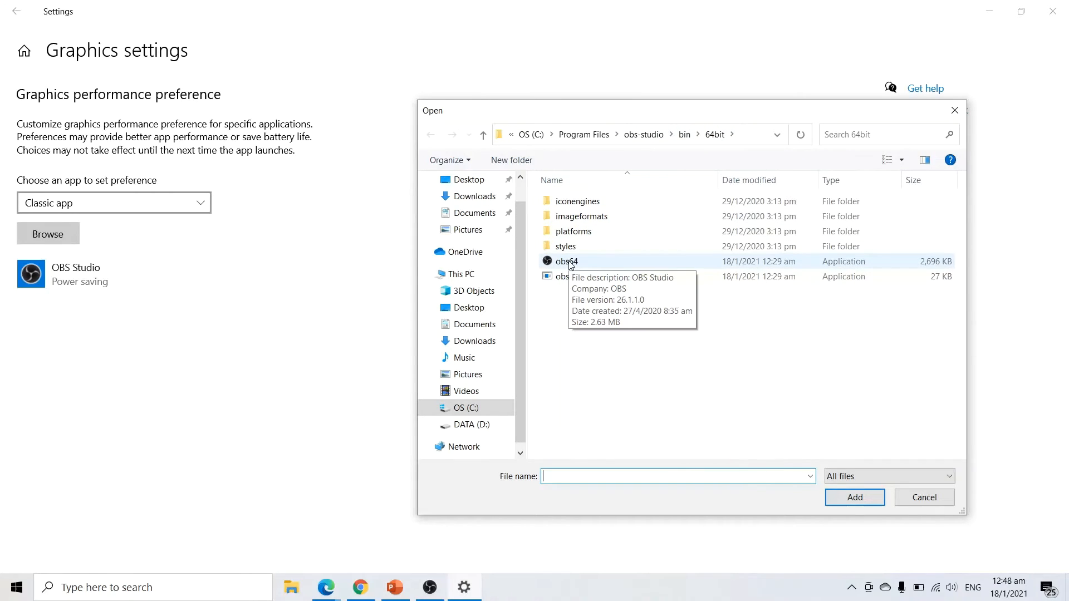
pyautogui.moveTo(729, 399)
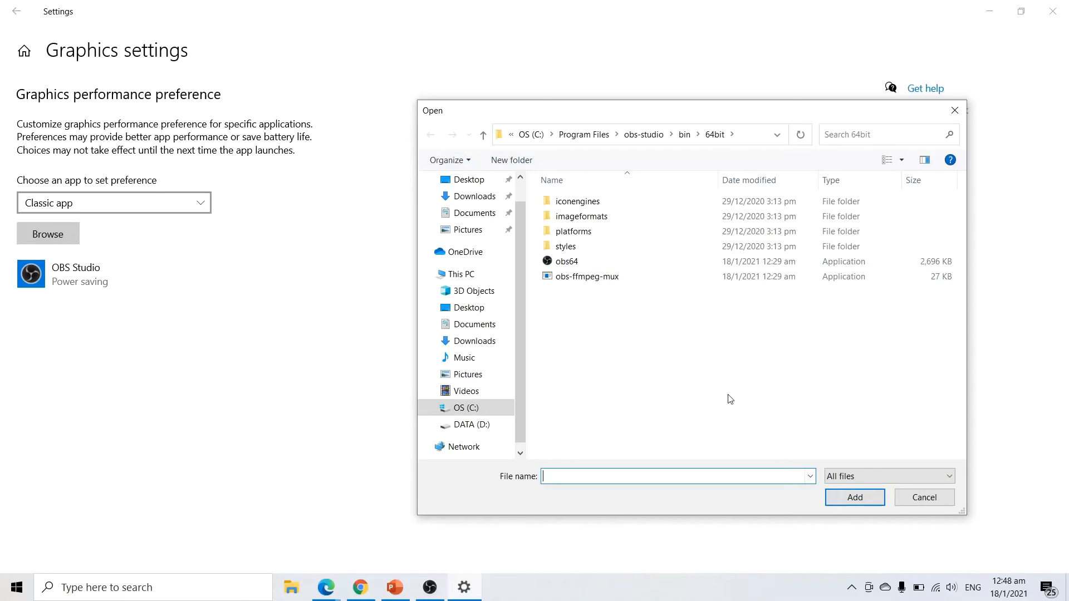
pyautogui.click(923, 497)
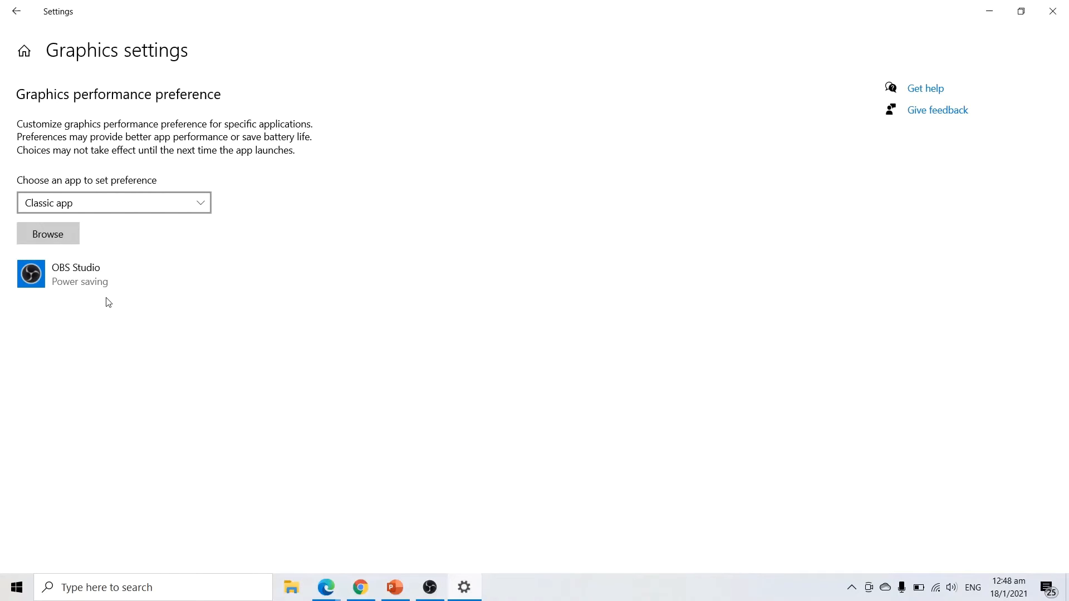
pyautogui.click(137, 273)
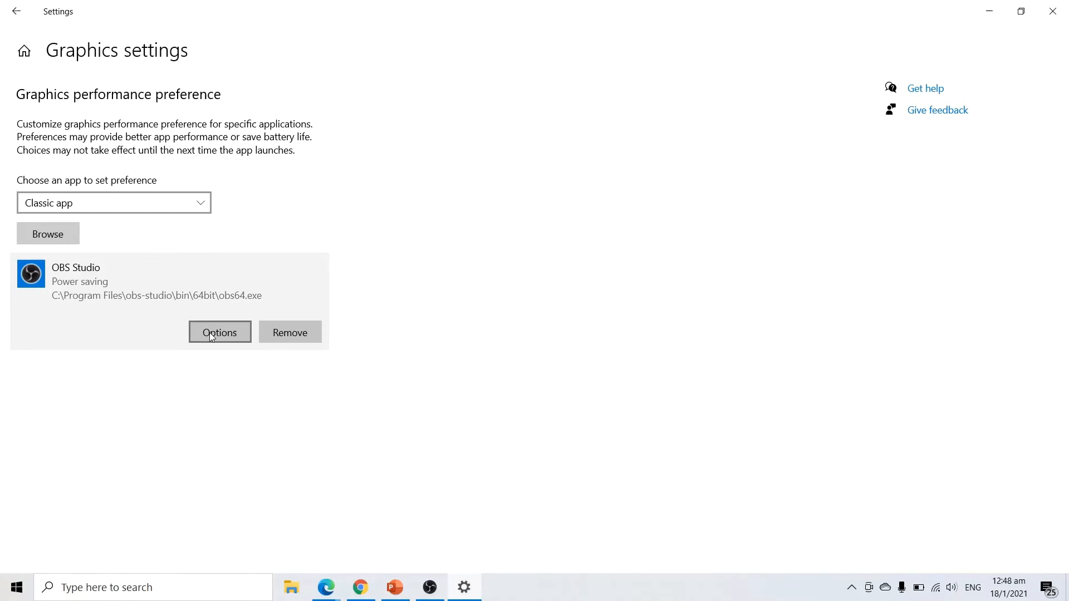
pyautogui.click(219, 332)
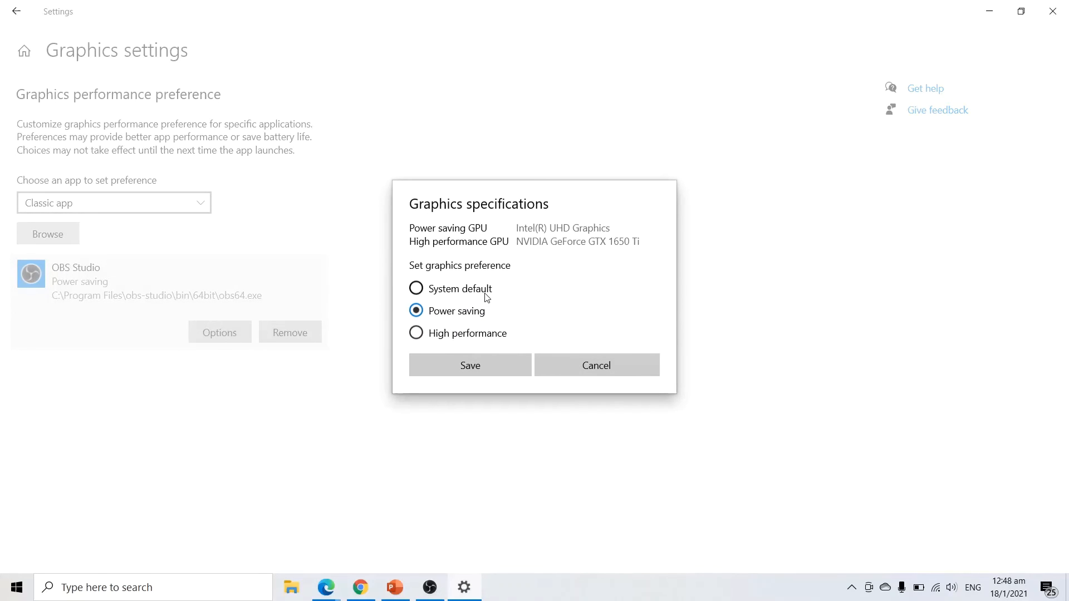
pyautogui.click(416, 288)
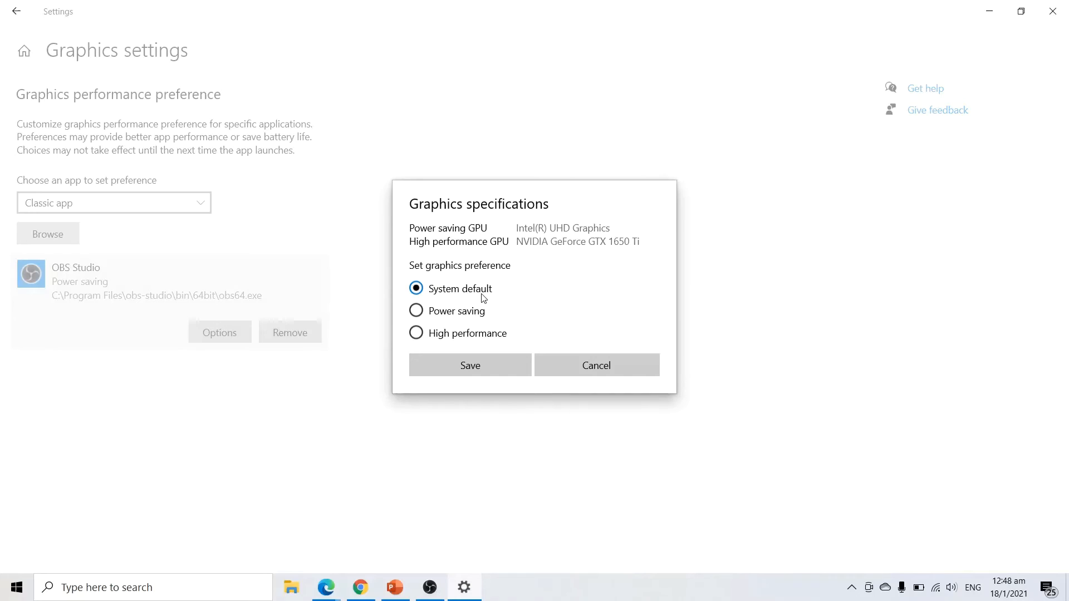
pyautogui.click(416, 310)
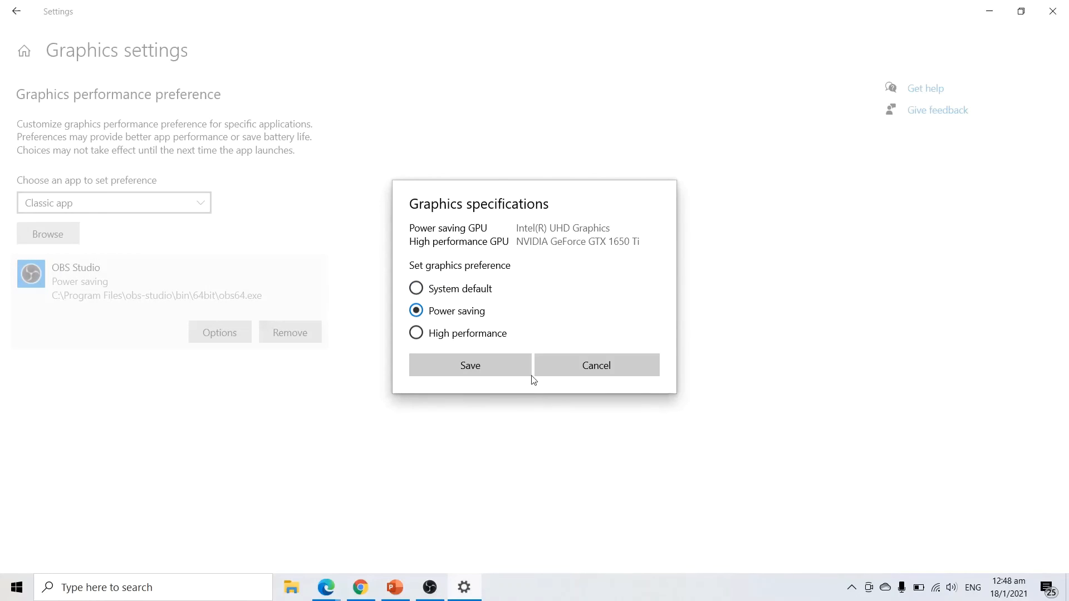